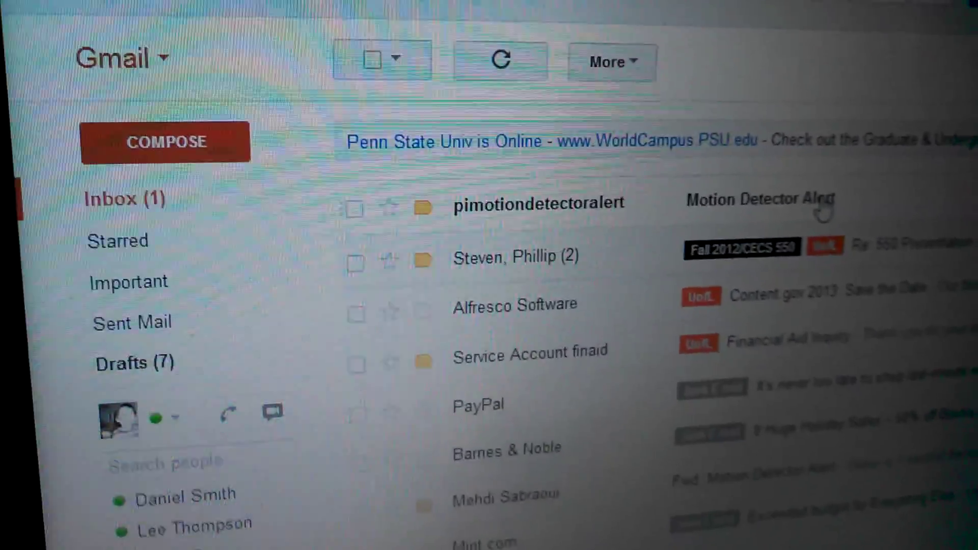
Step: Open the Motion Detector Alert email and scroll down to the screencap.jpg webcam snapshot
{"action": "left_click", "coordinate": [538, 202]}
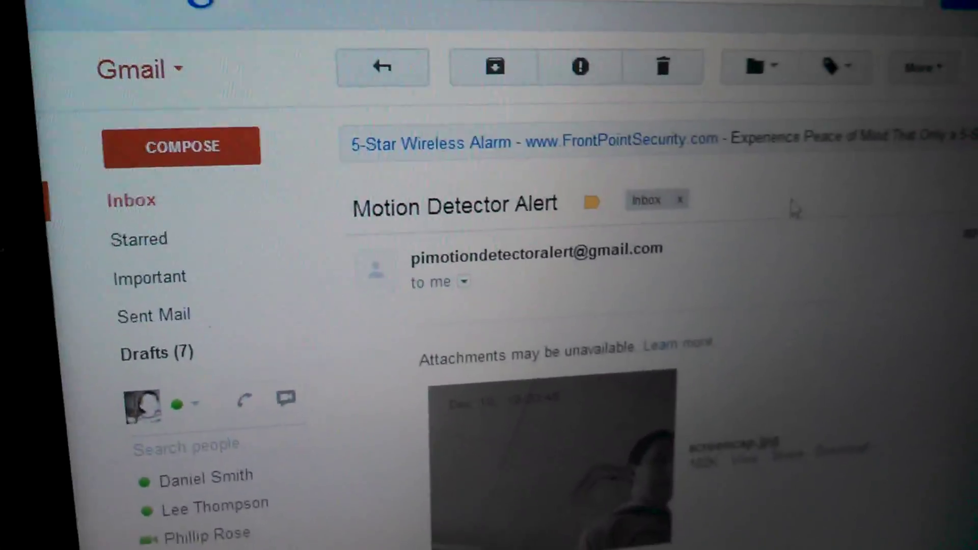
{"action": "scroll", "scroll_direction": "down", "scroll_amount": 3}
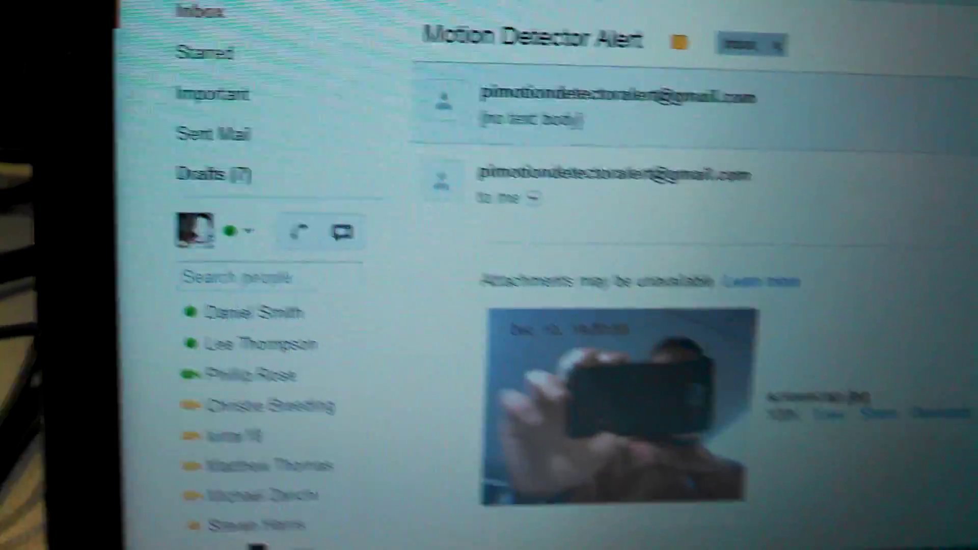
{"action": "scroll", "scroll_direction": "down", "scroll_amount": 3}
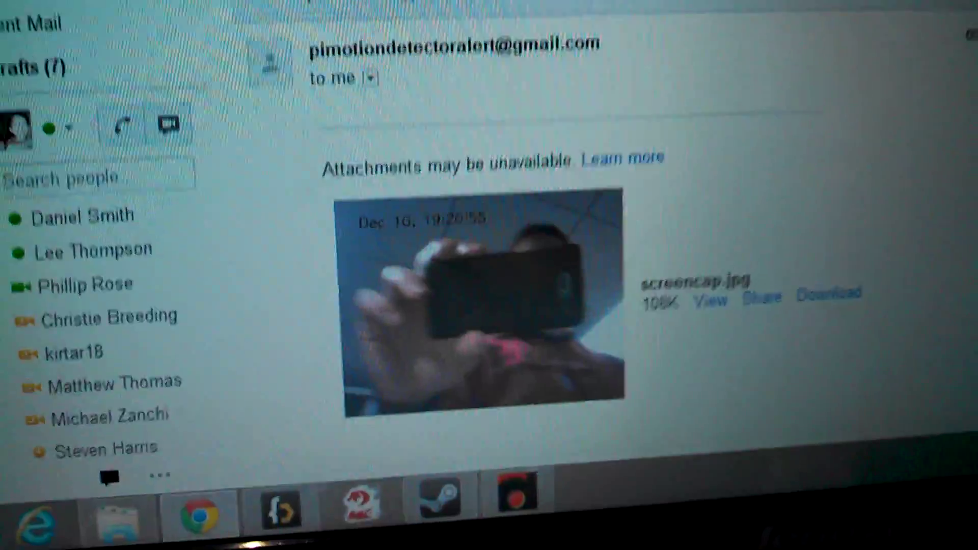